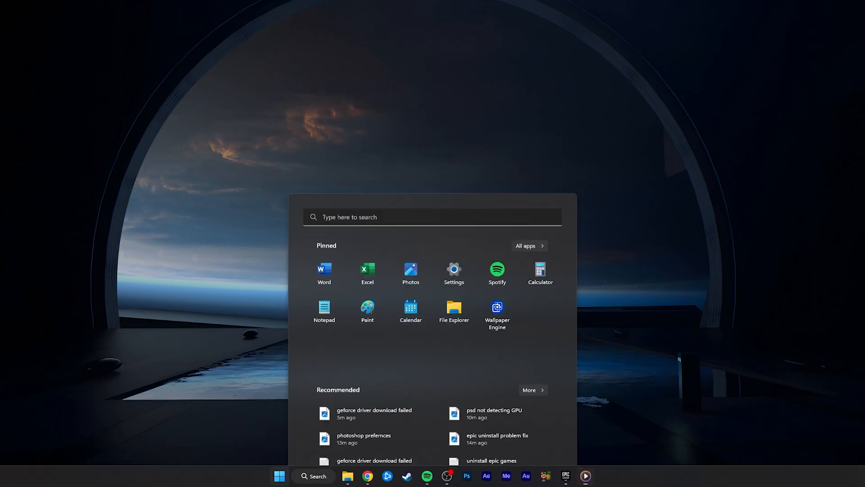
- Search the Start menu for "task manager" so Task Manager appears as best match
type("task manager")
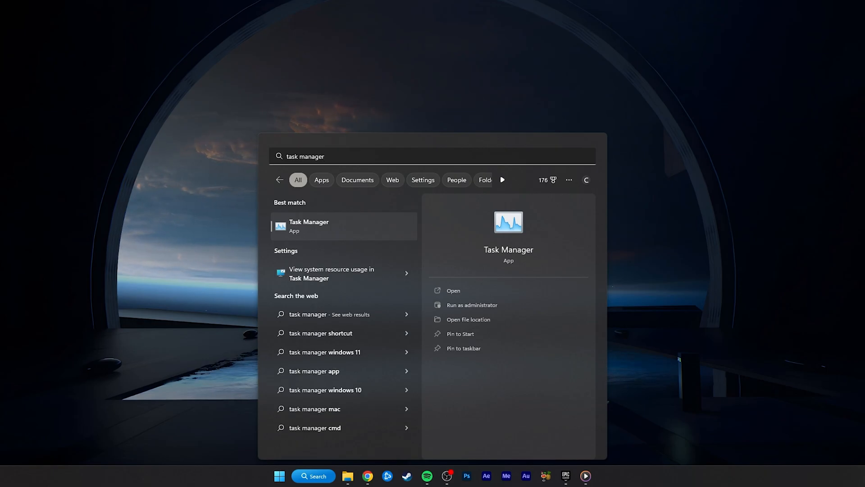
- Launch Task Manager and select the EpicGamesLauncher process under Apps
left_click(308, 225)
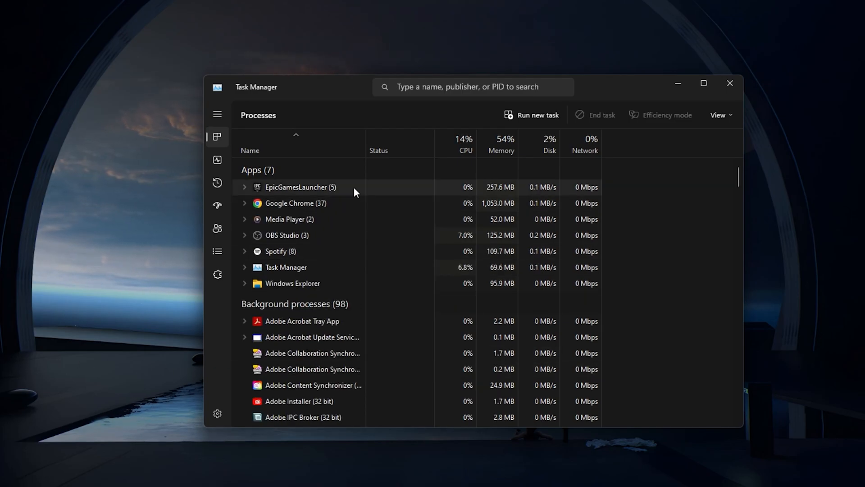
left_click(301, 186)
type("settings")
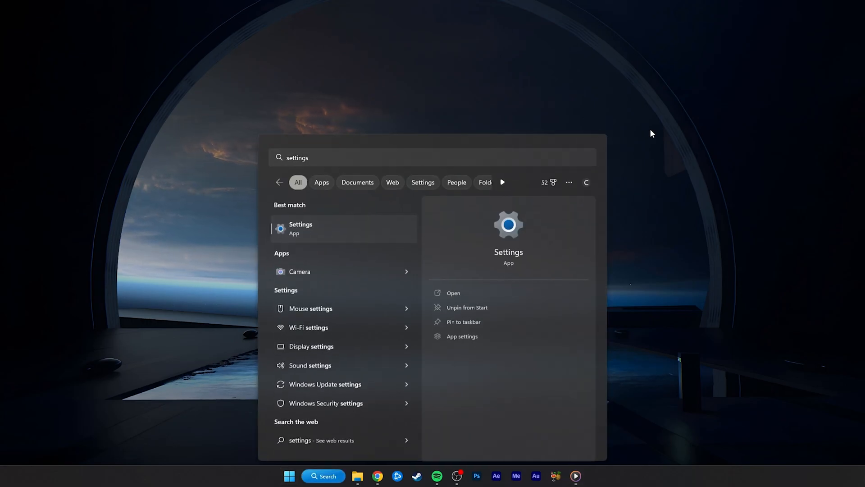
- Launch Settings from the search result and go to the Apps section
left_click(301, 228)
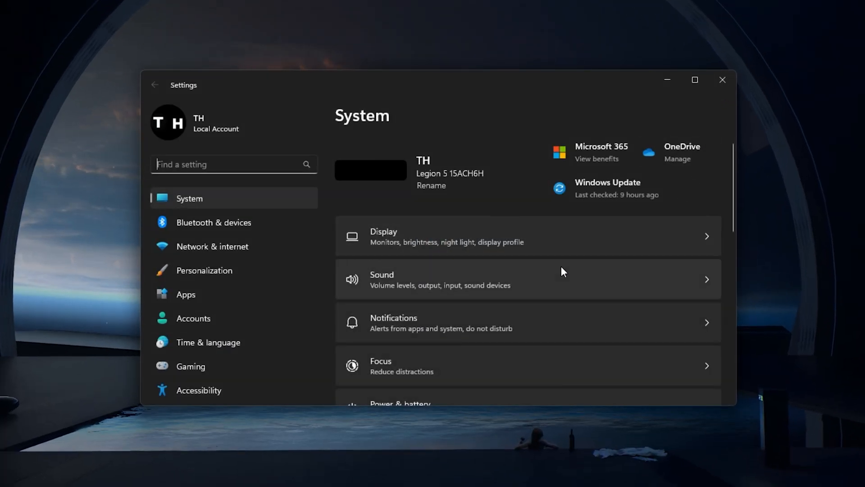
left_click(185, 293)
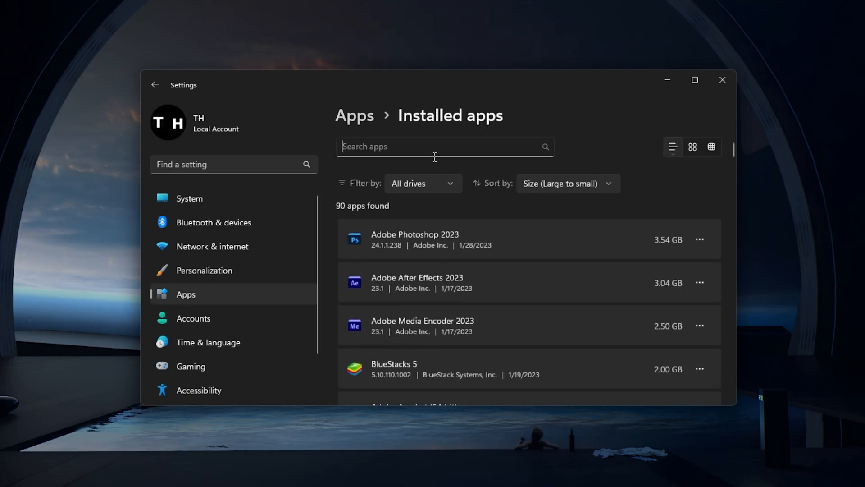
- Find Epic Games Launcher by searching "ep" and uninstall it, confirming removal
type("ep")
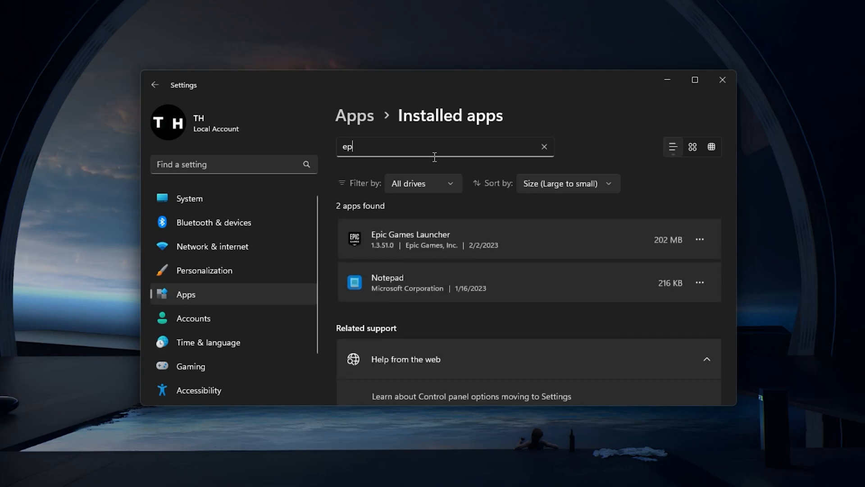
left_click(699, 239)
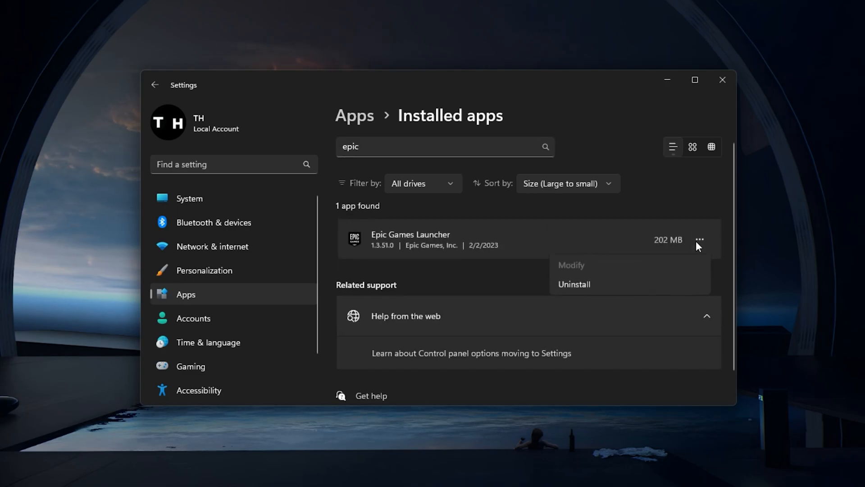
left_click(574, 284)
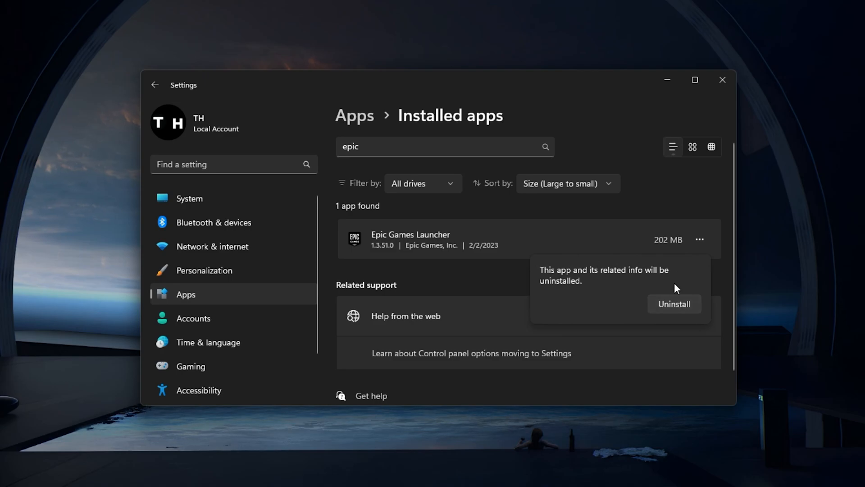
left_click(673, 304)
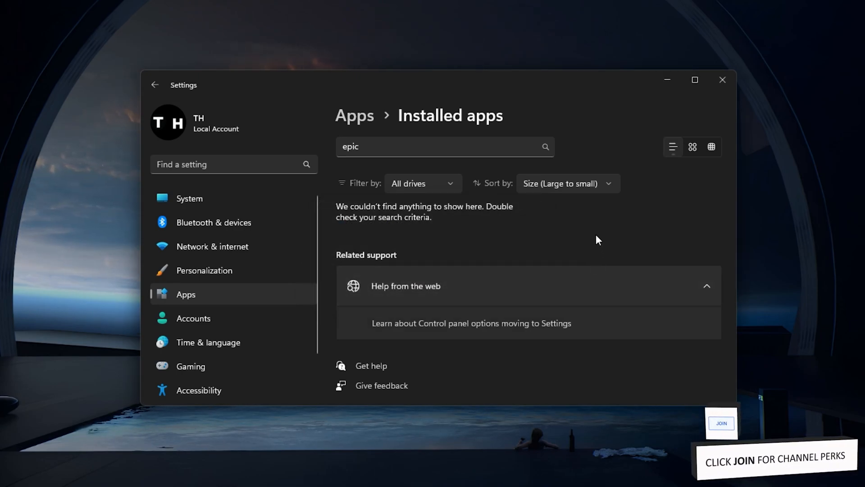
- Go to Apps > Startup and scroll the list checking each app's startup toggle
left_click(354, 115)
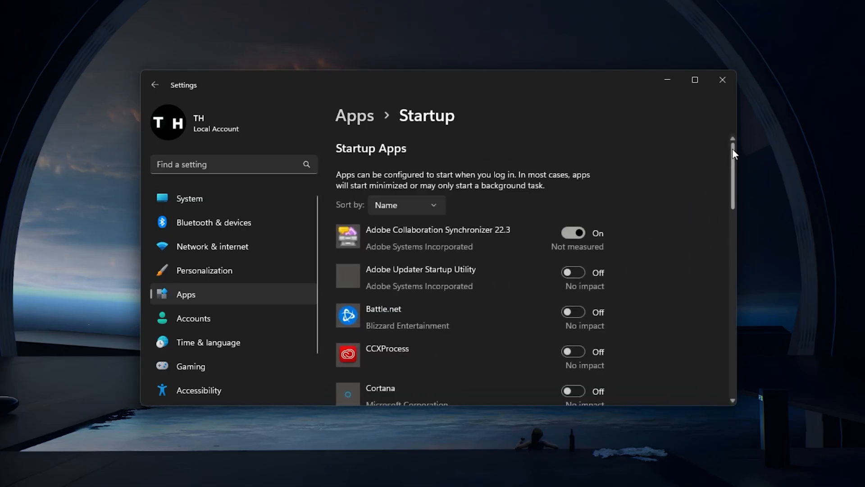
scroll("down", 3)
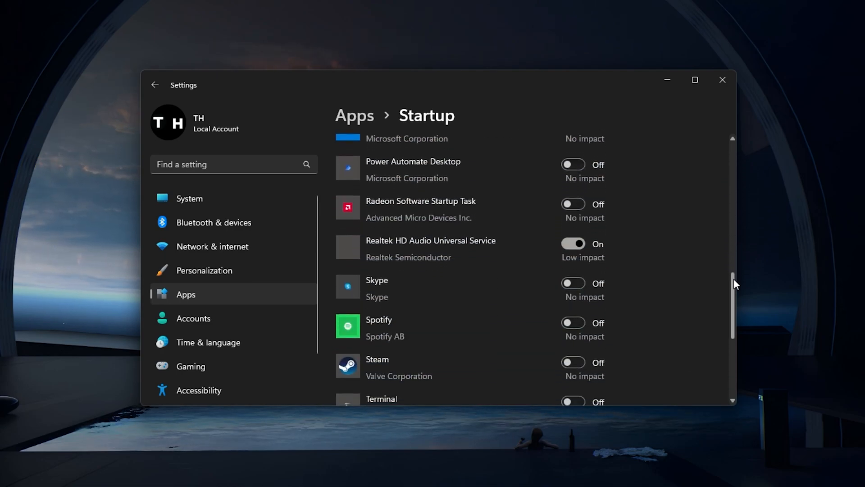
scroll("down", 3)
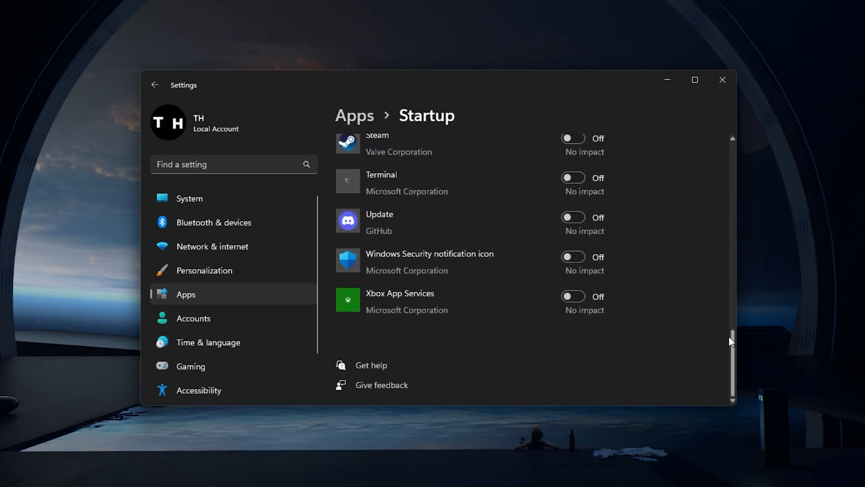
scroll("up", 3)
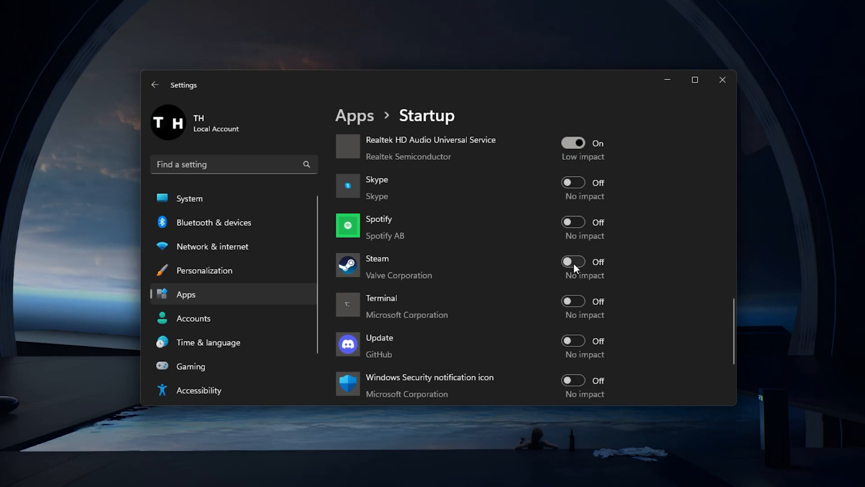
scroll("down", 3)
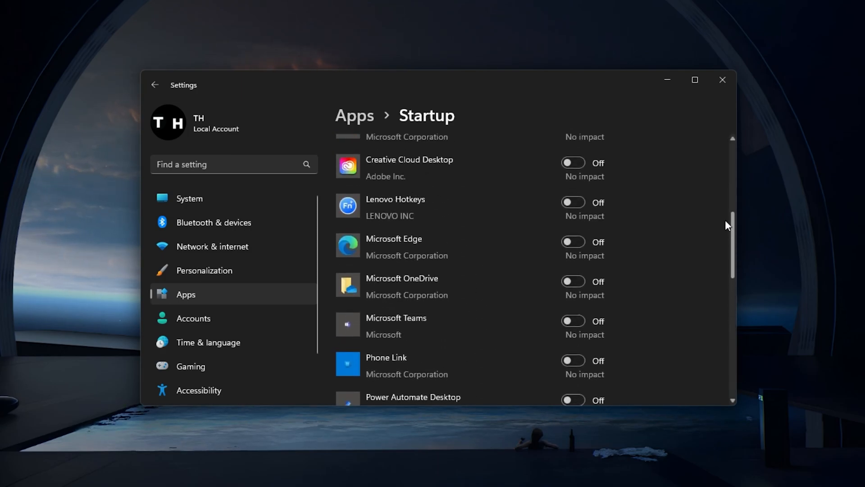